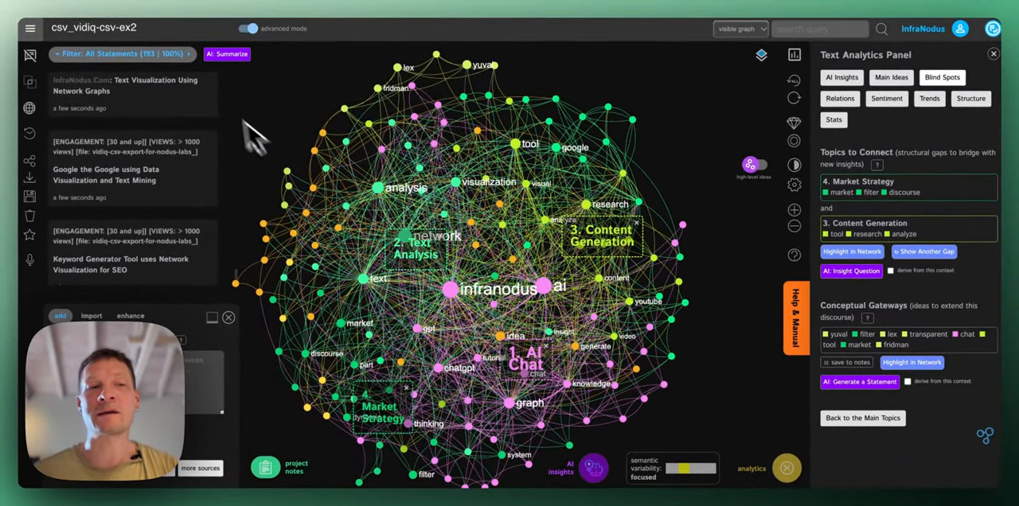
Filter the statements to the [VIEWS: < 500 views] tag.
{"action": "left_click", "coordinate": [119, 54]}
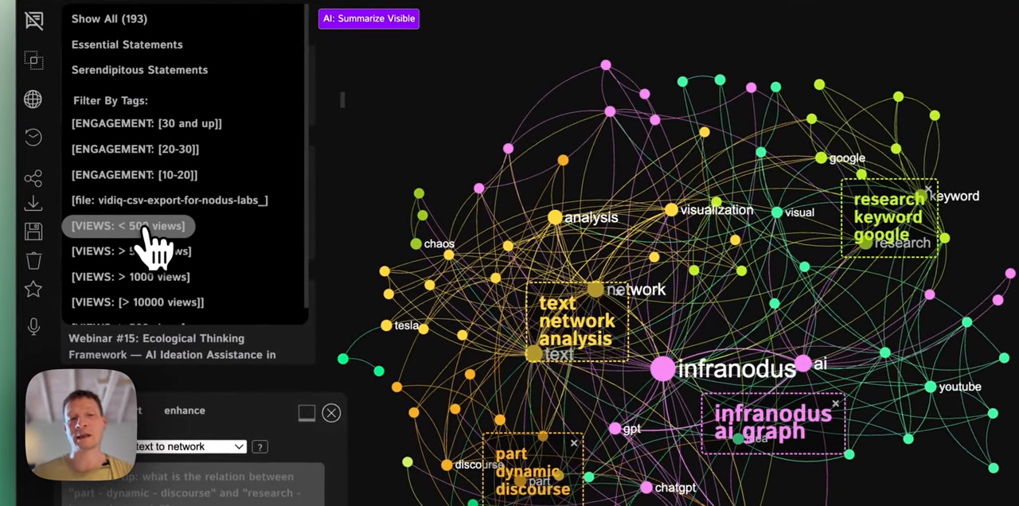
{"action": "left_click", "coordinate": [127, 226]}
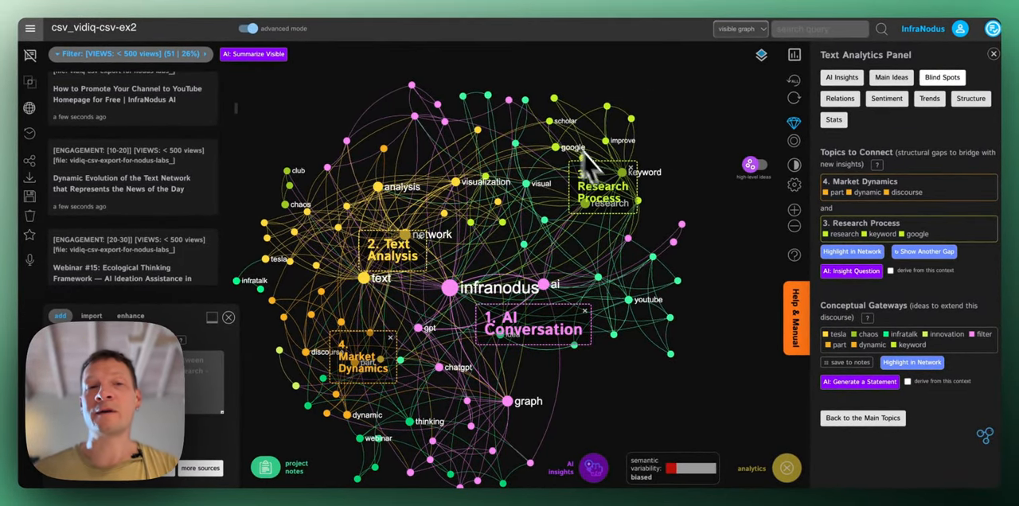
{"action": "mouse_move", "coordinate": [529, 128]}
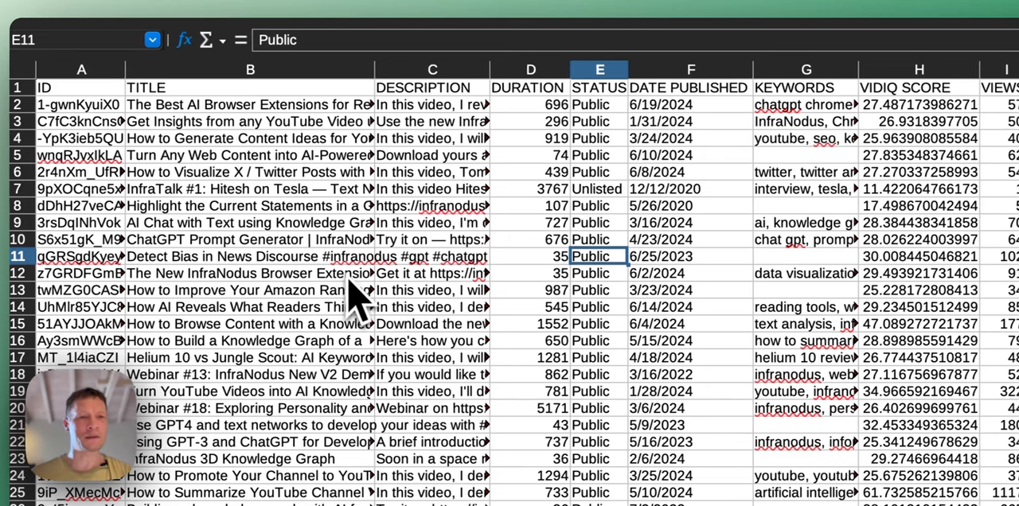
{"action": "left_click", "coordinate": [249, 188]}
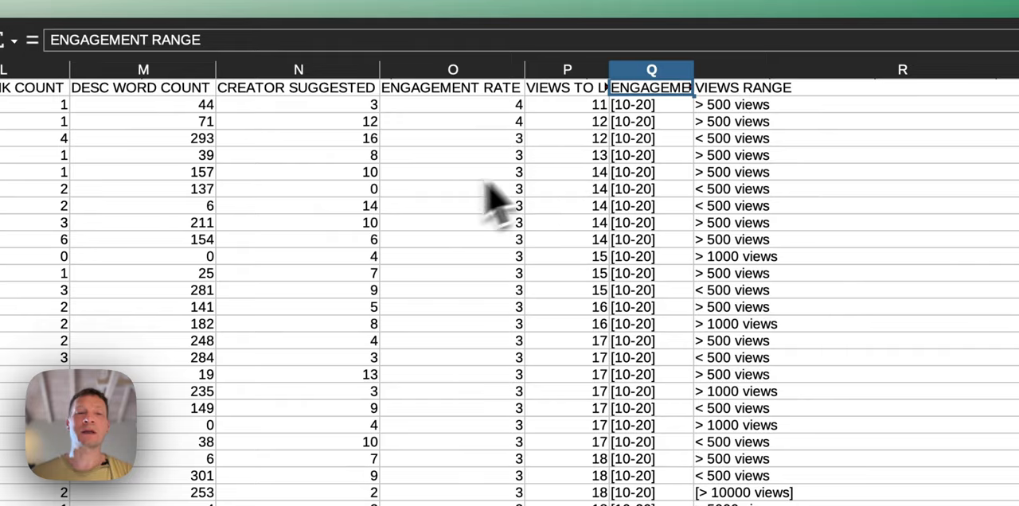
{"action": "scroll", "scroll_direction": "left", "scroll_amount": 3}
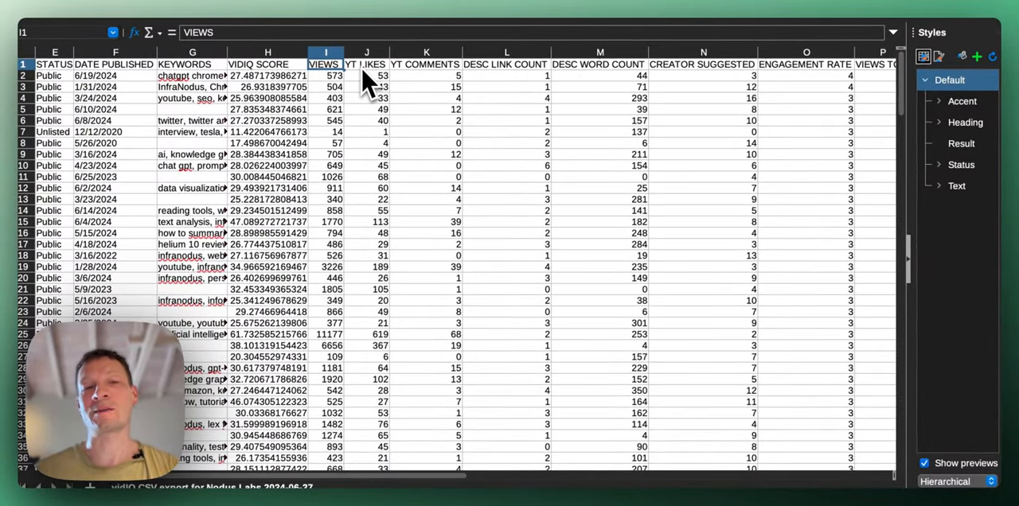
{"action": "scroll", "scroll_direction": "right", "scroll_amount": 3}
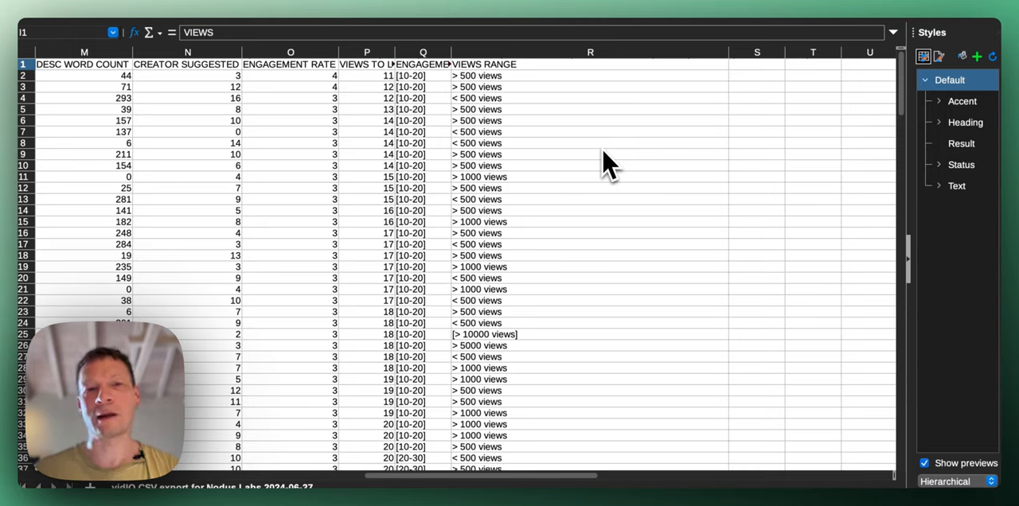
{"action": "mouse_move", "coordinate": [494, 96]}
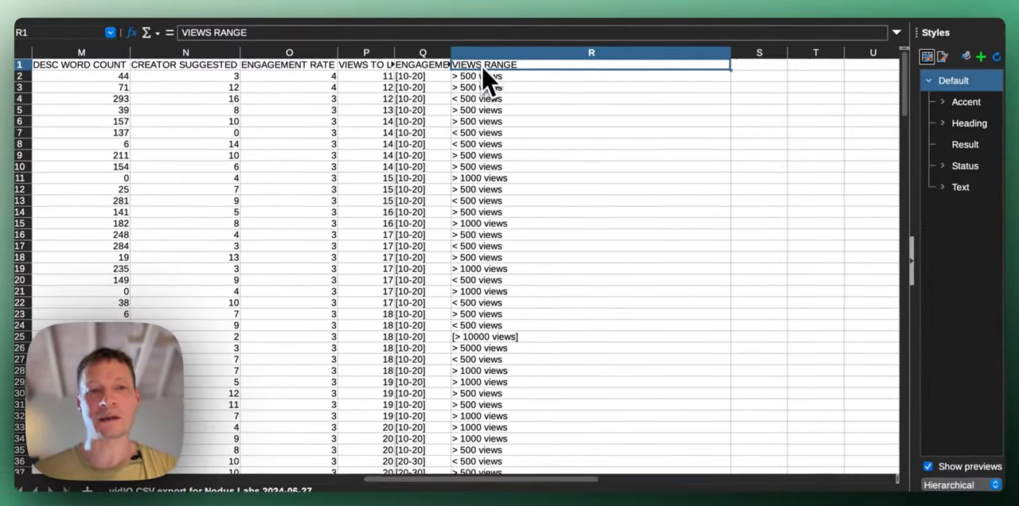
{"action": "scroll", "scroll_direction": "left", "scroll_amount": 3}
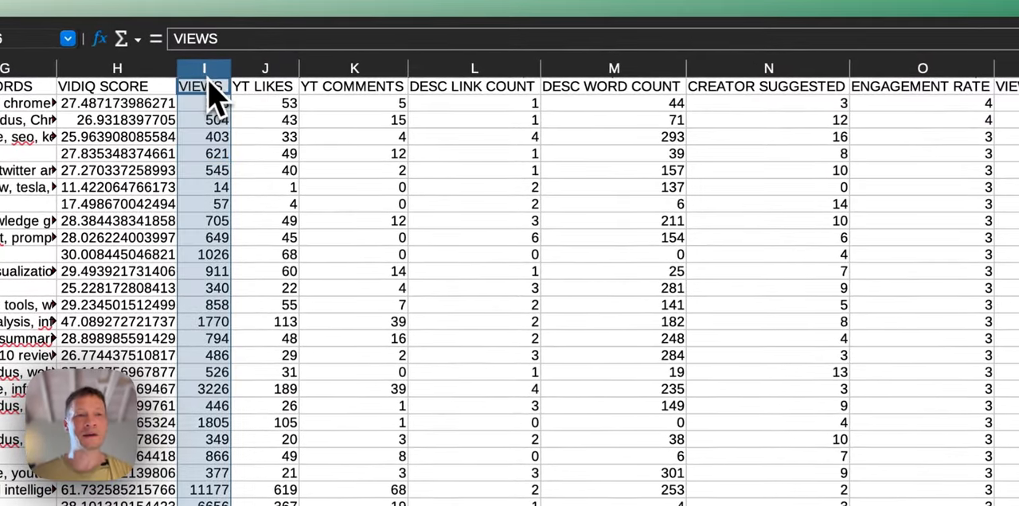
{"action": "scroll", "scroll_direction": "right", "scroll_amount": 3}
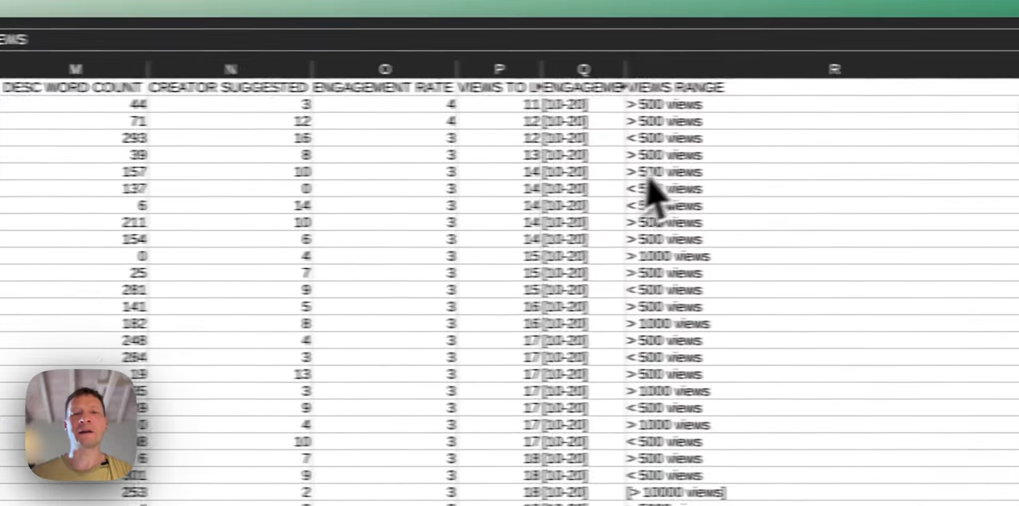
{"action": "left_click", "coordinate": [760, 70]}
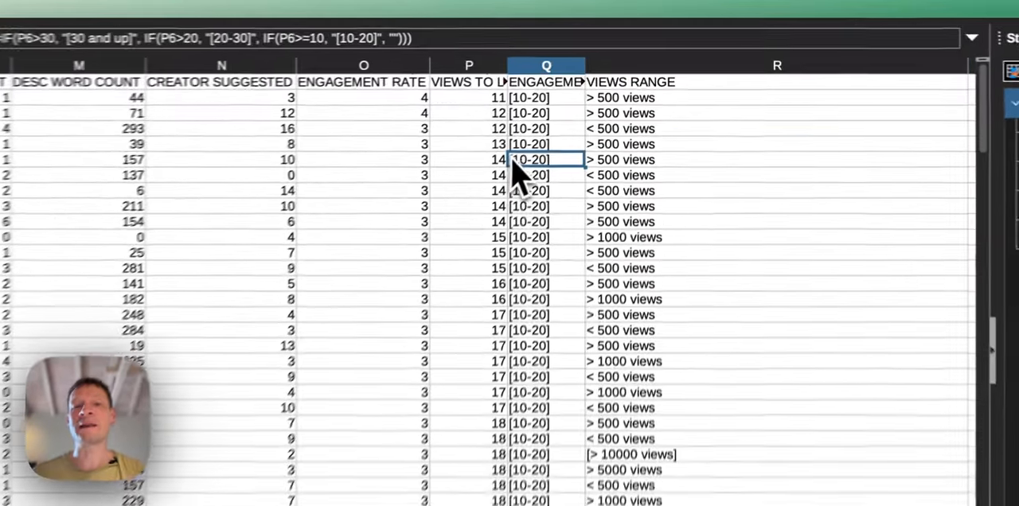
{"action": "left_click", "coordinate": [546, 121]}
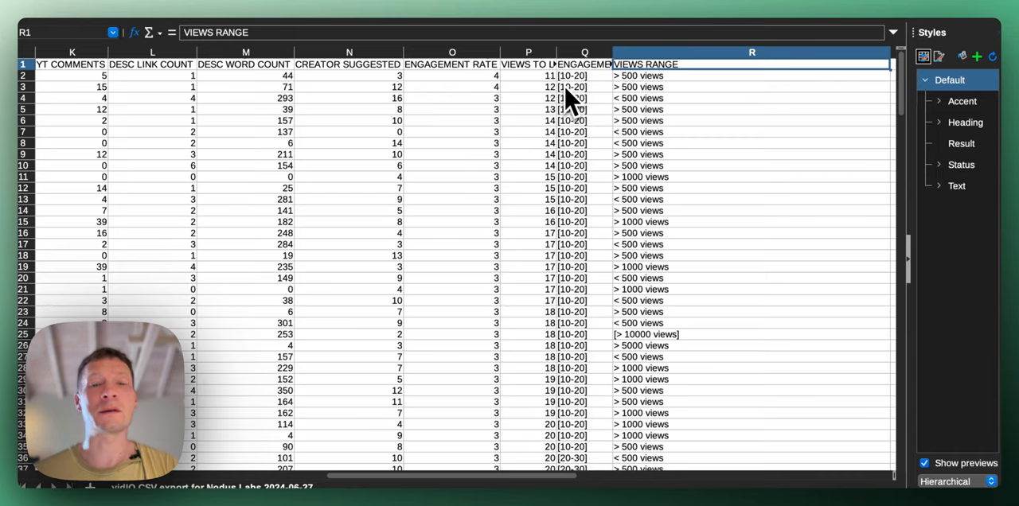
{"action": "mouse_move", "coordinate": [509, 167]}
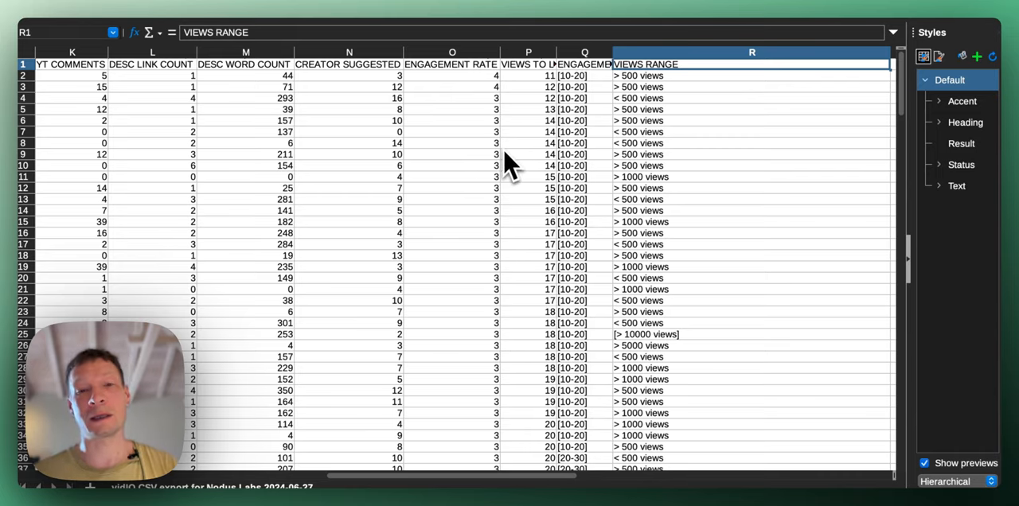
{"action": "scroll", "scroll_direction": "left", "scroll_amount": 3}
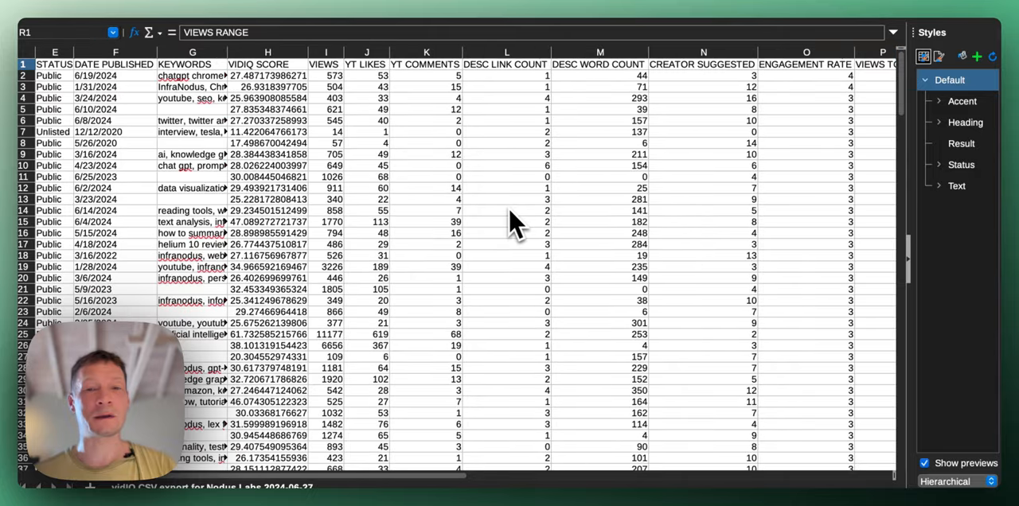
{"action": "scroll", "scroll_direction": "left", "scroll_amount": 3}
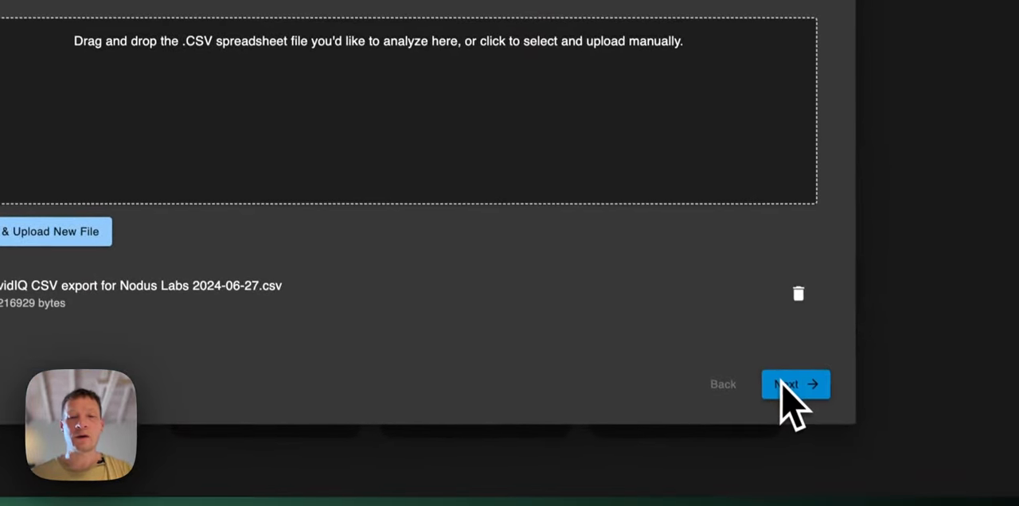
Choose the TITLE column as the text to analyse in the CSV import wizard.
{"action": "left_click", "coordinate": [796, 386]}
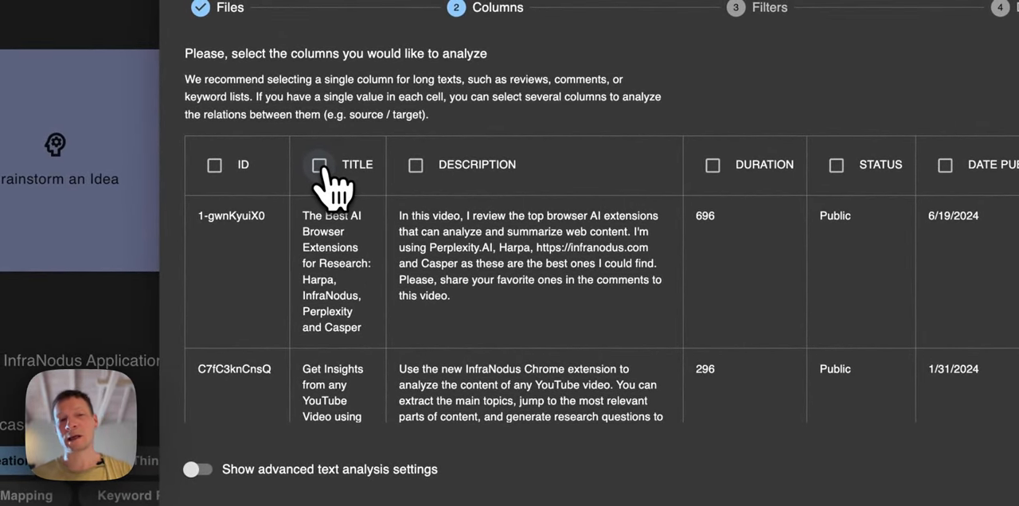
{"action": "left_click", "coordinate": [319, 166]}
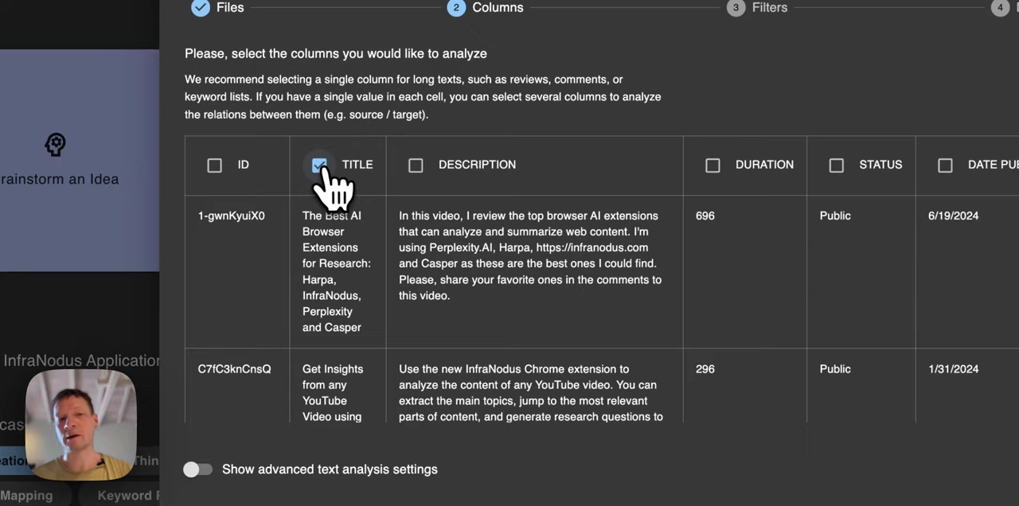
{"action": "left_click", "coordinate": [319, 165]}
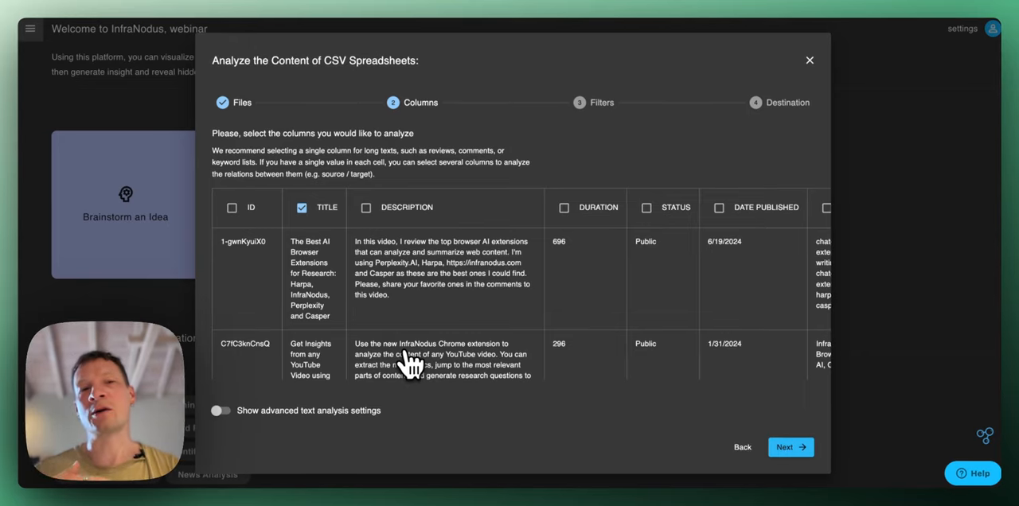
{"action": "mouse_move", "coordinate": [768, 430]}
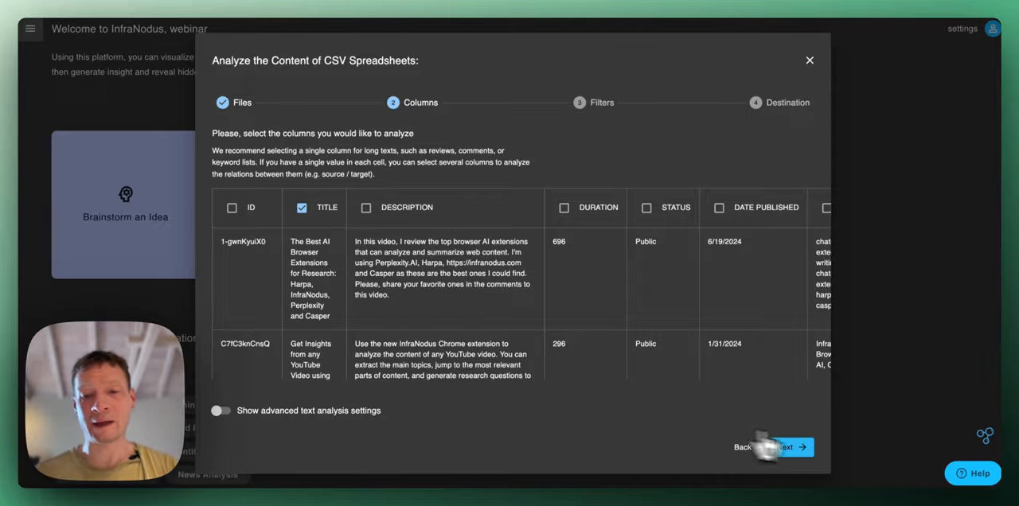
{"action": "left_click", "coordinate": [783, 446]}
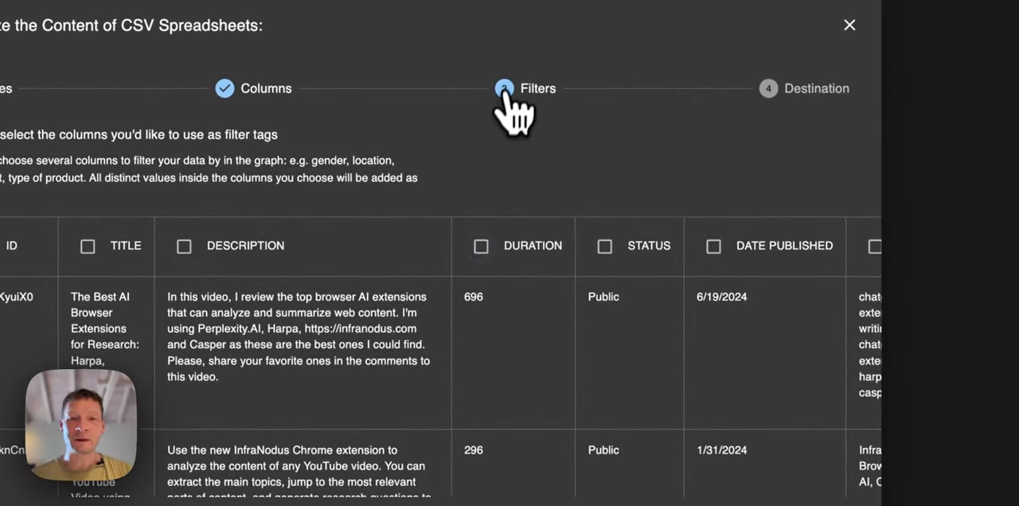
Use ENGAGEMENT RANGE as a filter tag and import the CSV into a new graph.
{"action": "left_click", "coordinate": [525, 89]}
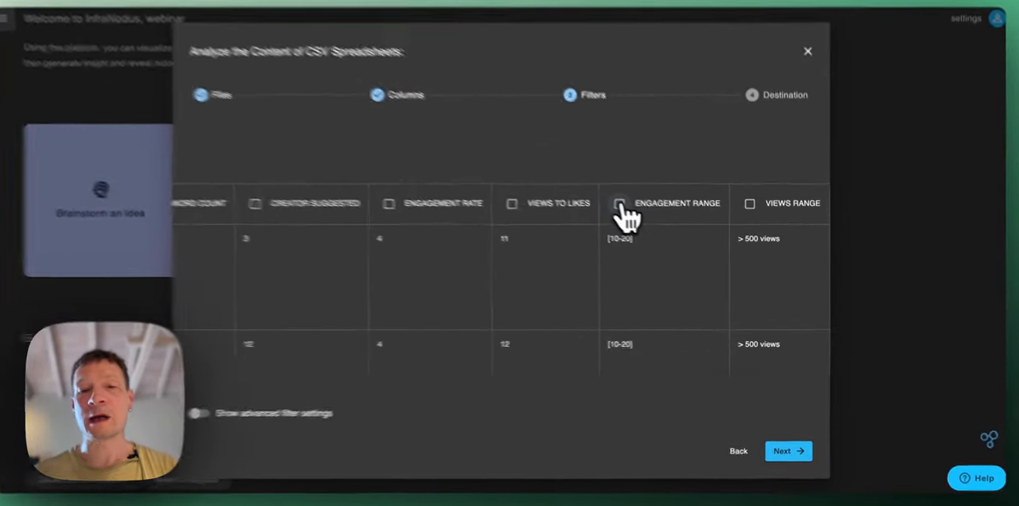
{"action": "left_click", "coordinate": [622, 204]}
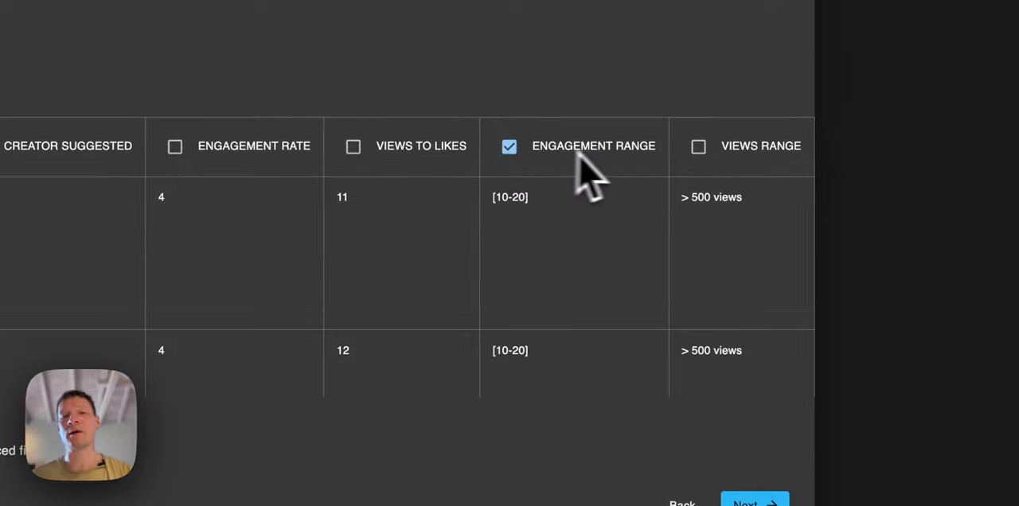
{"action": "left_click", "coordinate": [698, 147]}
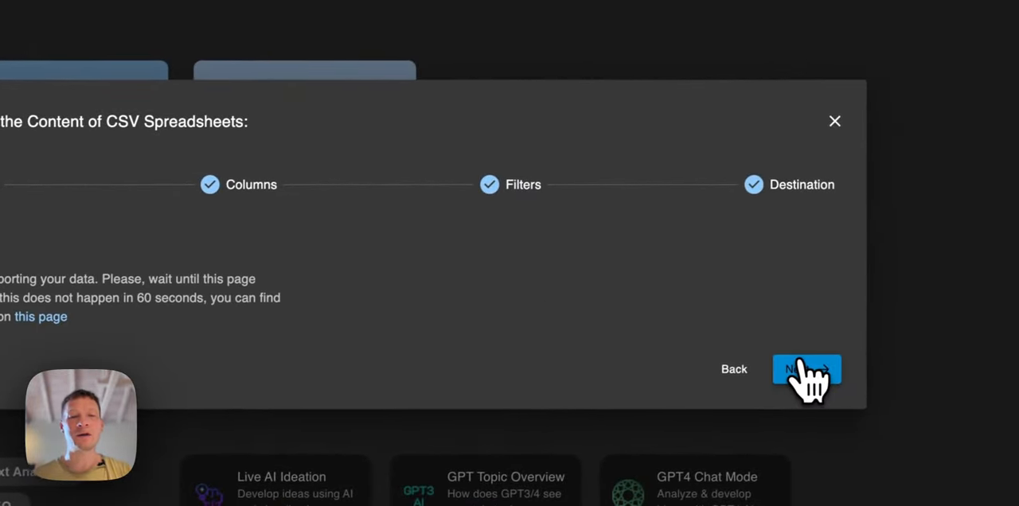
{"action": "left_click", "coordinate": [806, 370]}
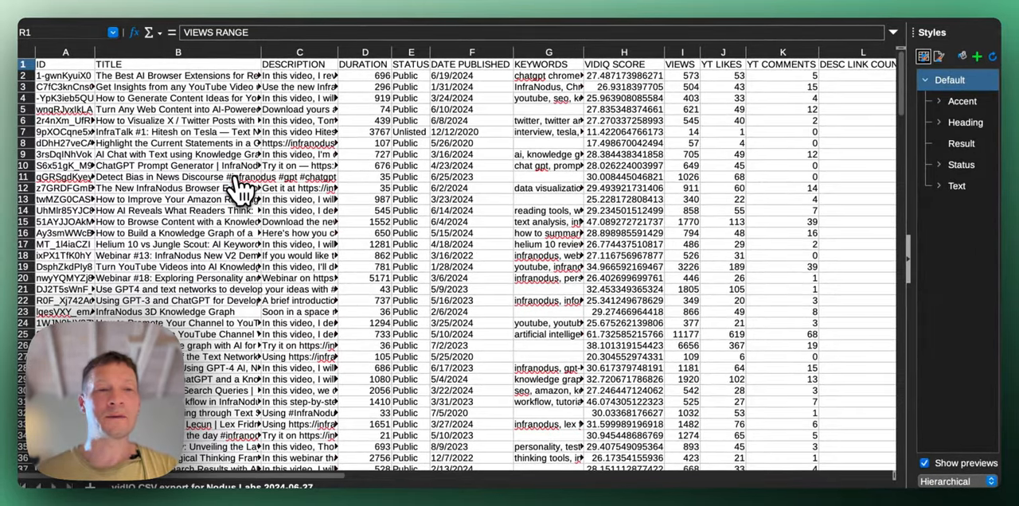
{"action": "left_click", "coordinate": [178, 51]}
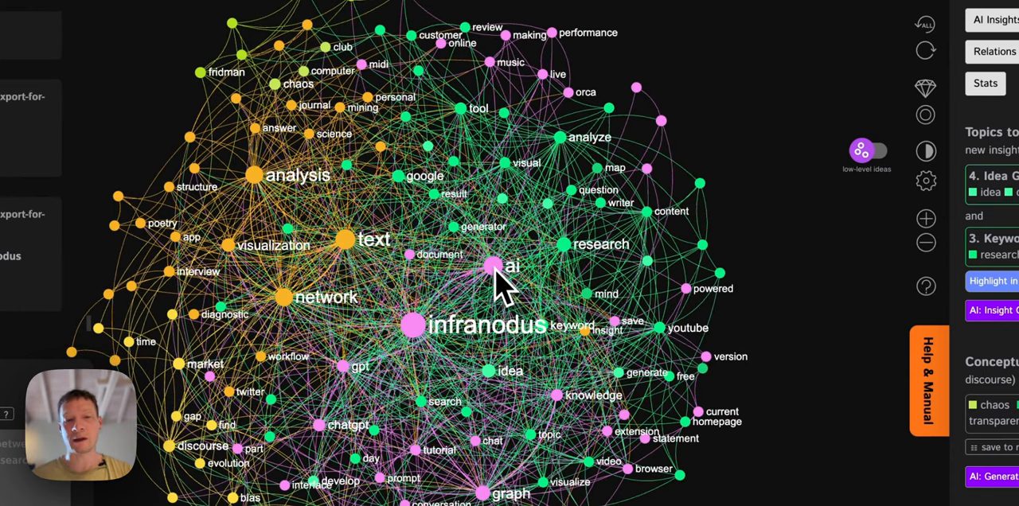
Run the force layout improvement twice so the title graph's clusters spread apart.
{"action": "left_click", "coordinate": [499, 266]}
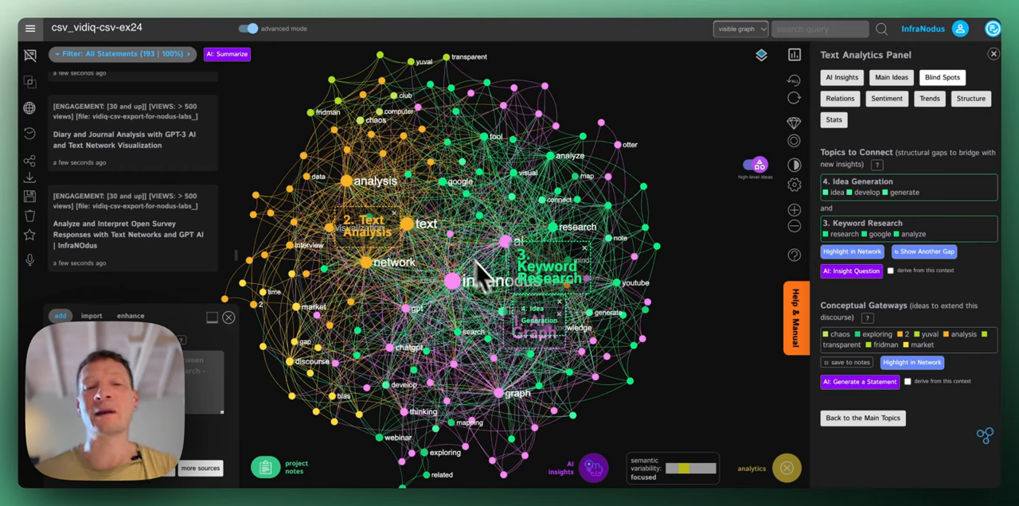
{"action": "mouse_move", "coordinate": [657, 260]}
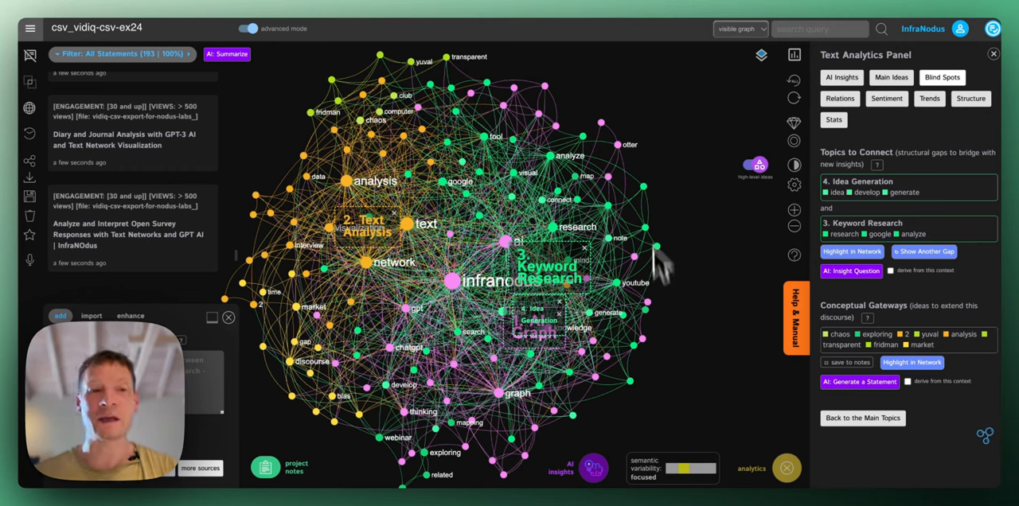
{"action": "mouse_move", "coordinate": [191, 191]}
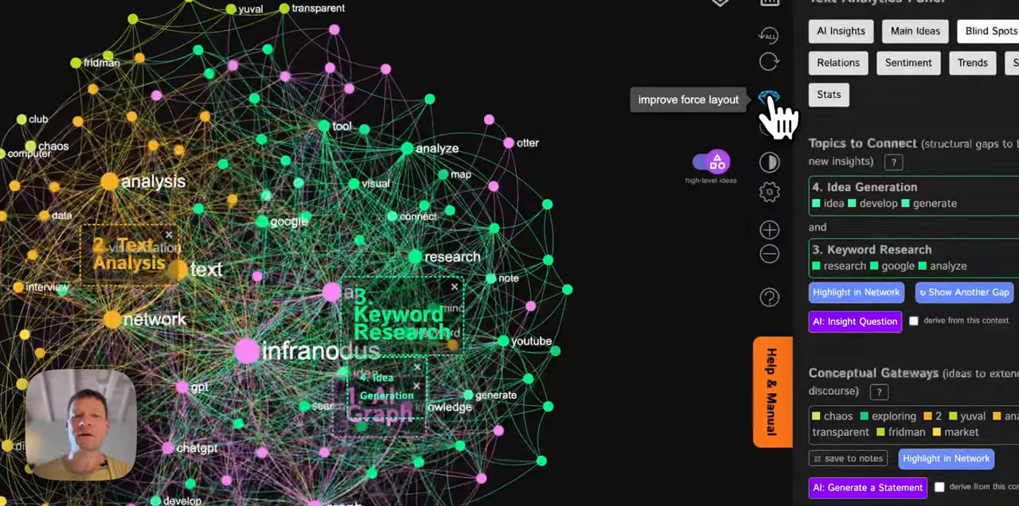
{"action": "left_click", "coordinate": [769, 100]}
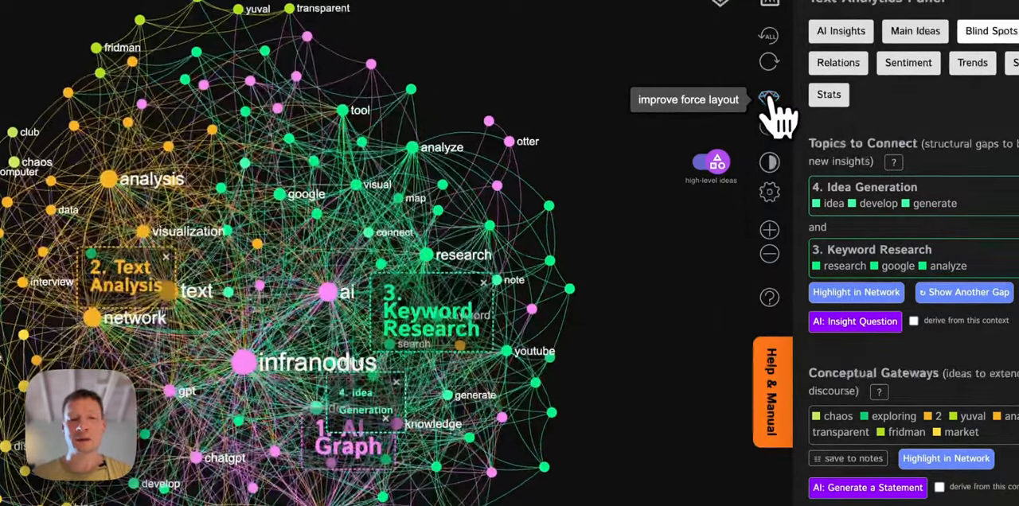
{"action": "left_click", "coordinate": [768, 101]}
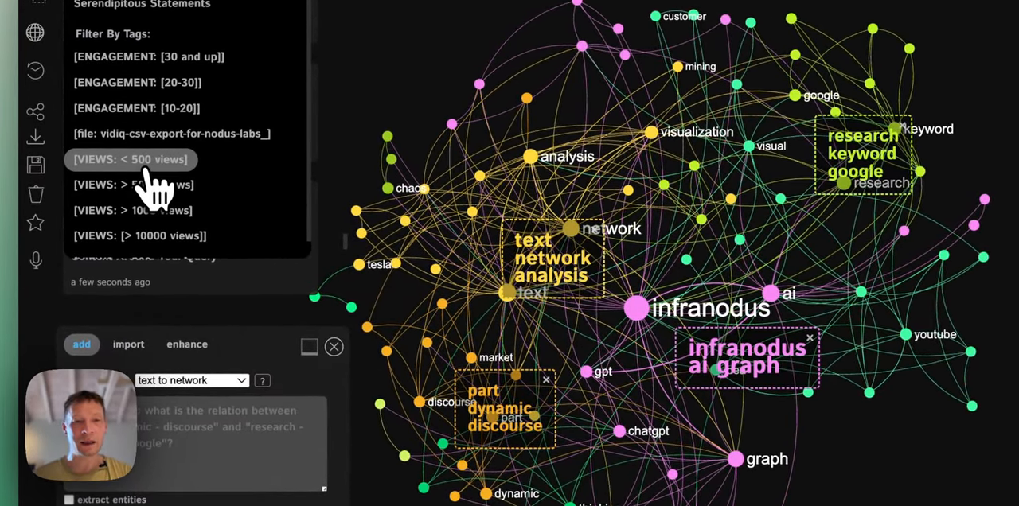
Step the views filter from under 500 through over 1000 to over 10000 views.
{"action": "left_click", "coordinate": [130, 160]}
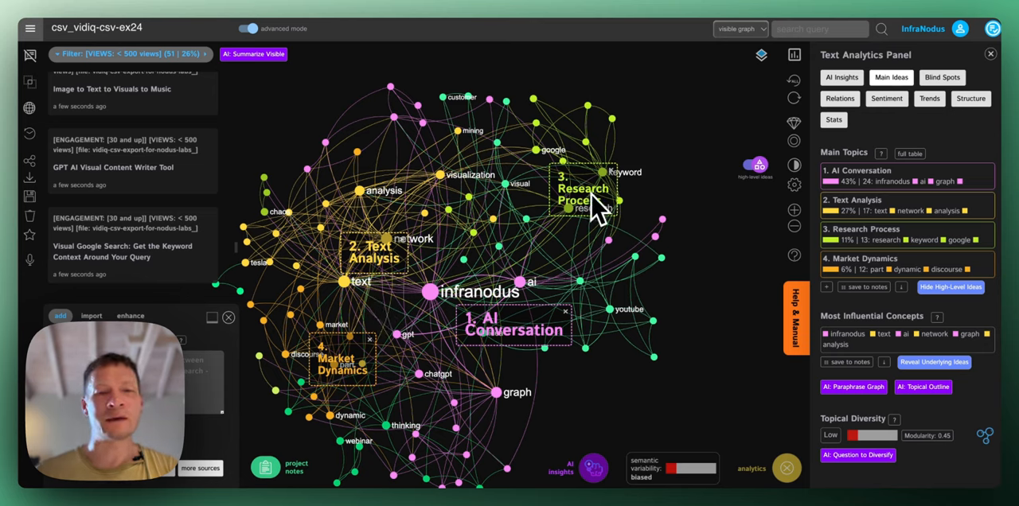
{"action": "left_click", "coordinate": [127, 54]}
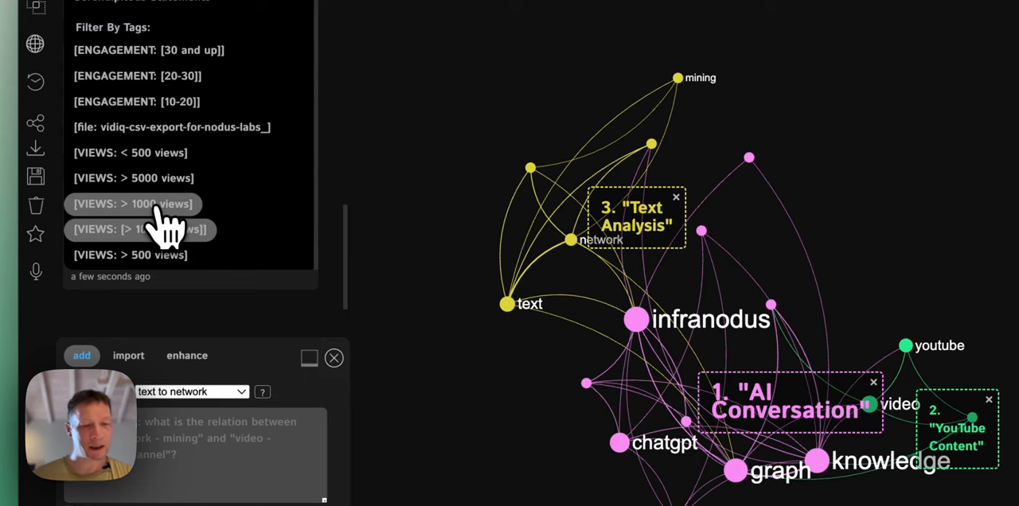
{"action": "left_click", "coordinate": [133, 178]}
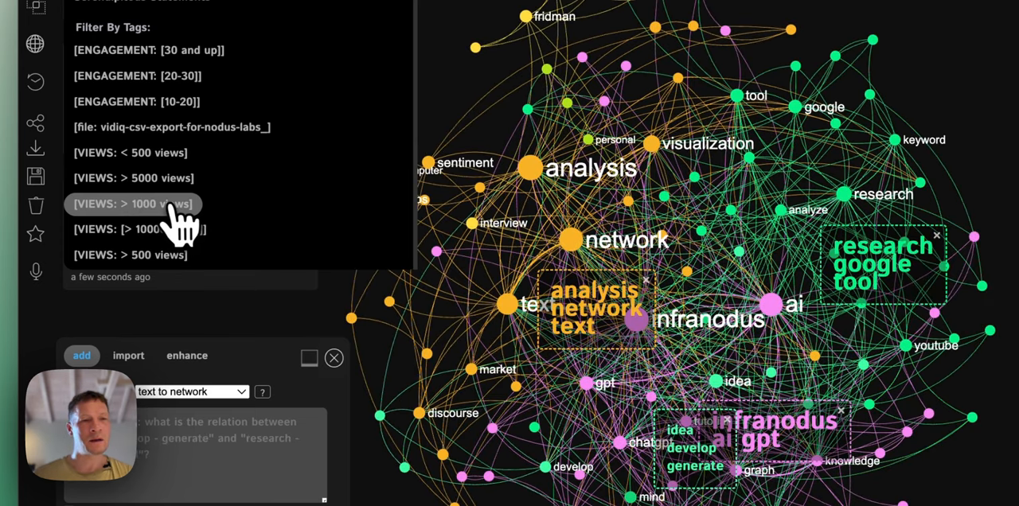
{"action": "left_click", "coordinate": [134, 178]}
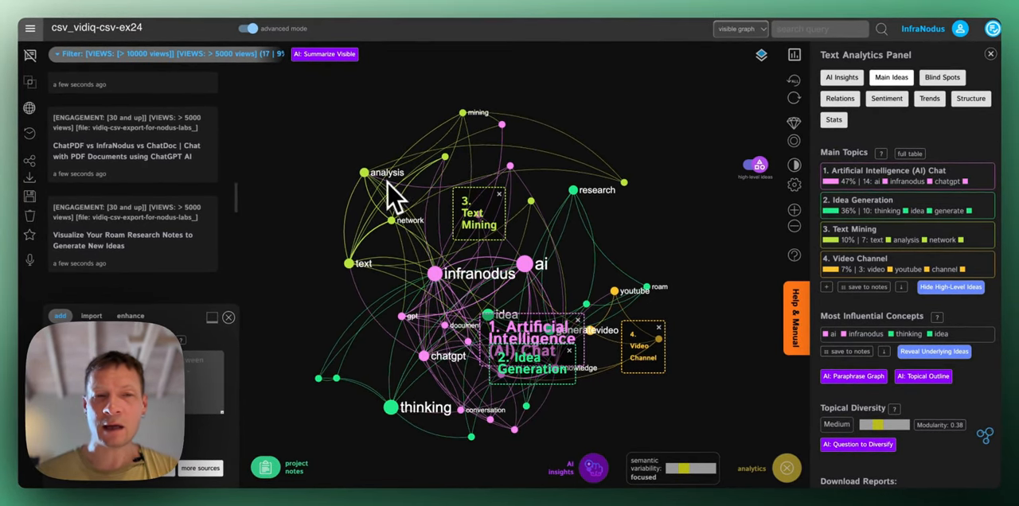
{"action": "mouse_move", "coordinate": [542, 302]}
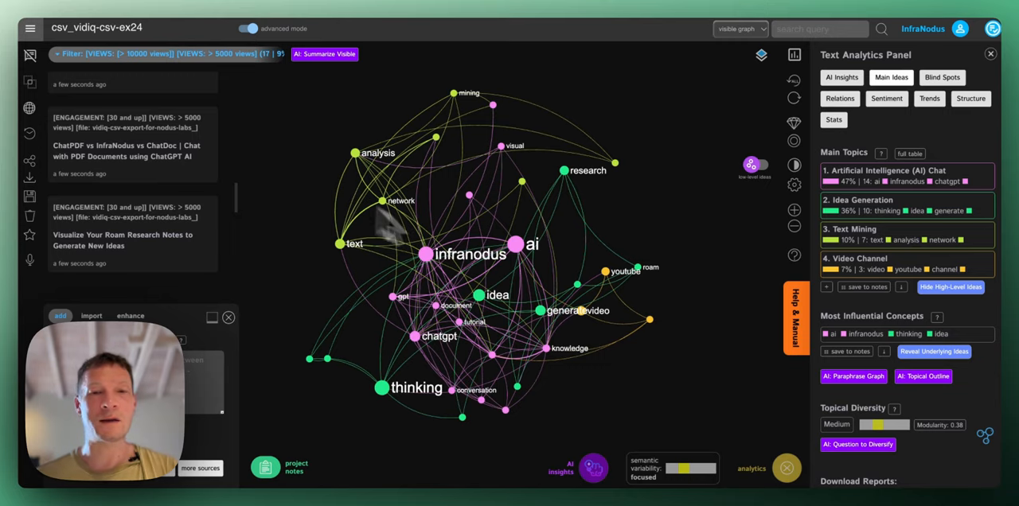
{"action": "mouse_move", "coordinate": [509, 318]}
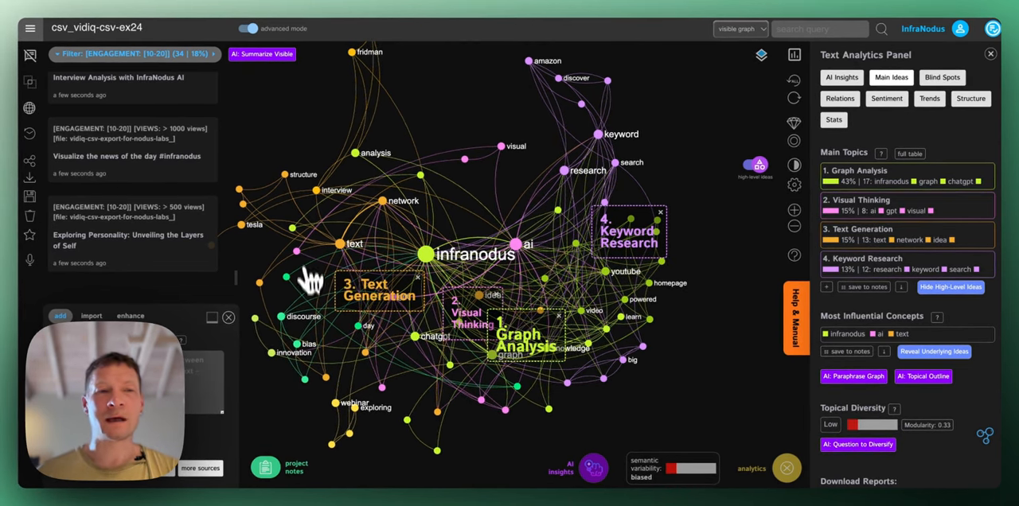
Bring up the tag filter list to choose the [ENGAGEMENT: 10-20] tag.
{"action": "left_click", "coordinate": [131, 54]}
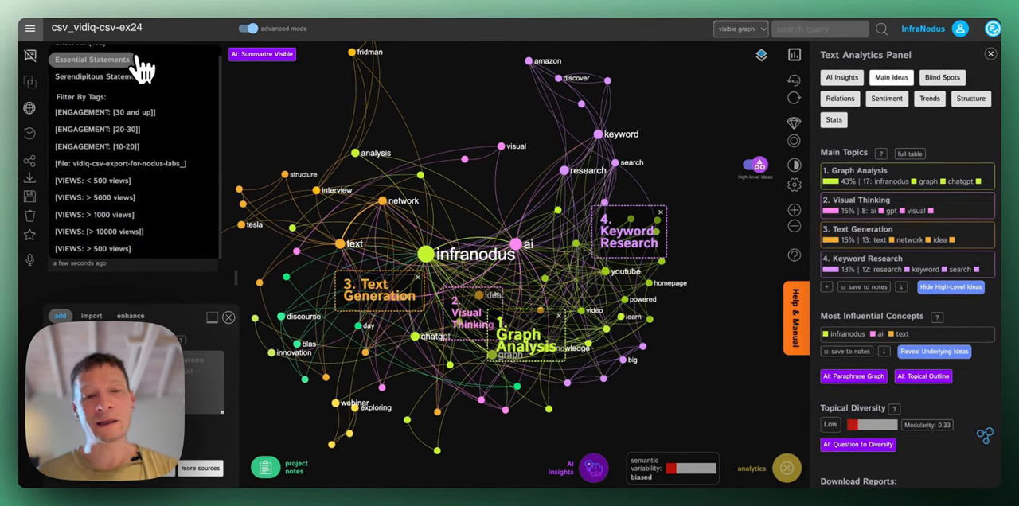
{"action": "left_click", "coordinate": [95, 147]}
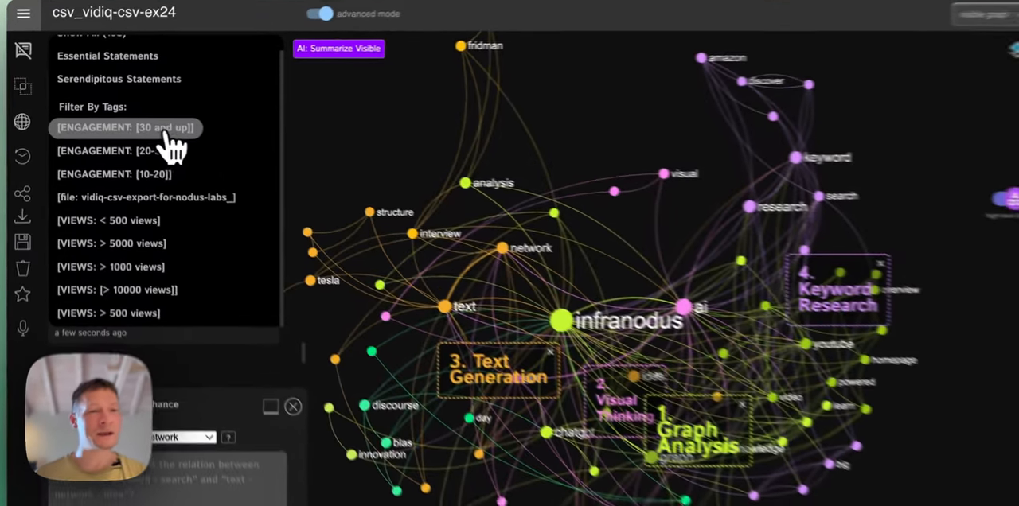
{"action": "left_click", "coordinate": [124, 128]}
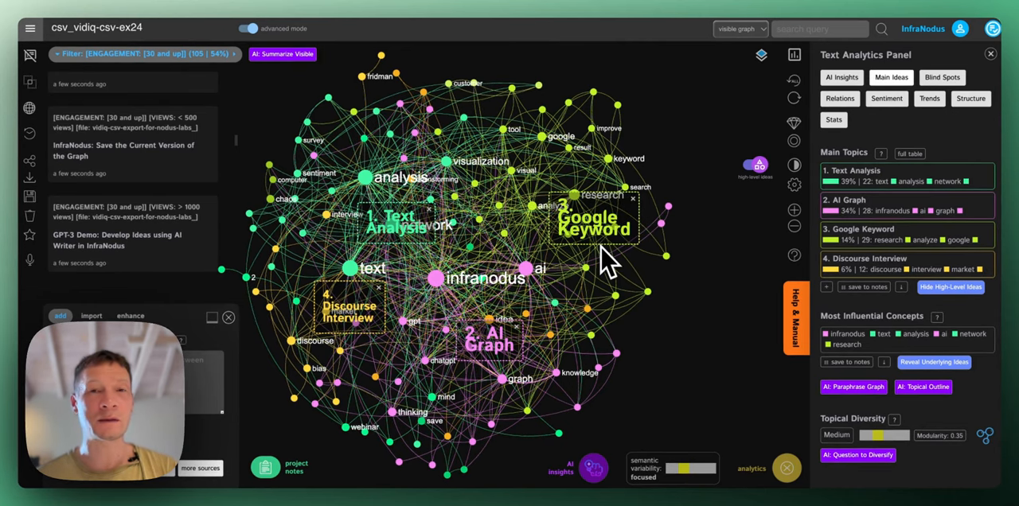
{"action": "mouse_move", "coordinate": [613, 243]}
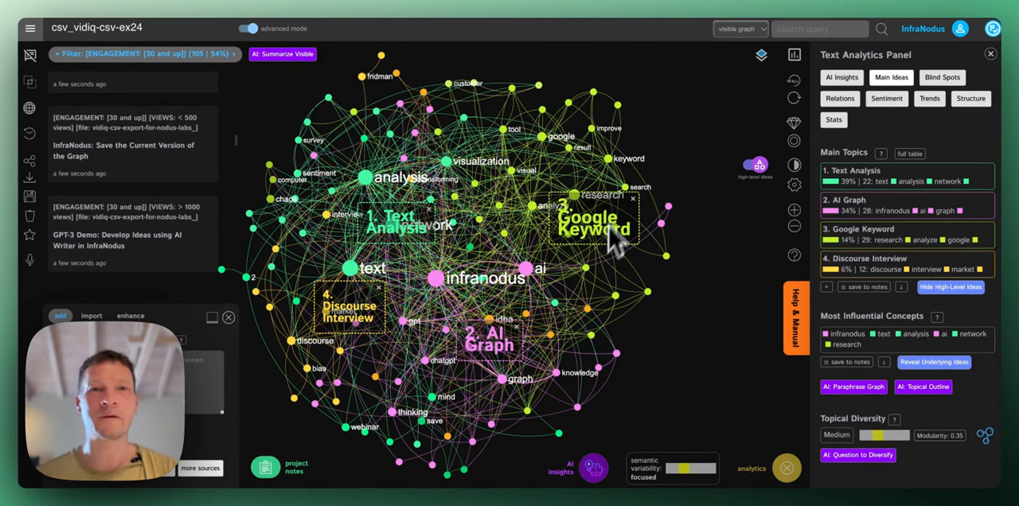
{"action": "mouse_move", "coordinate": [571, 279]}
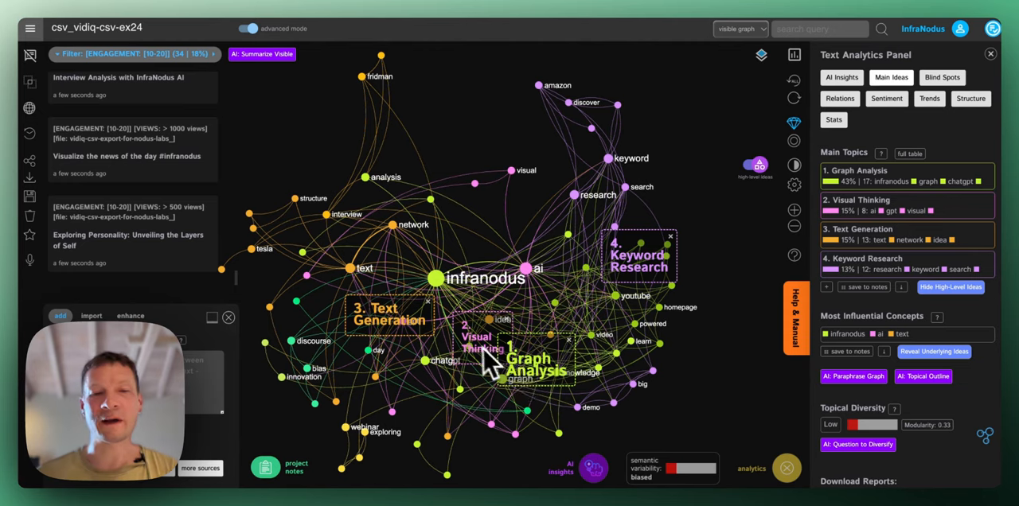
{"action": "mouse_move", "coordinate": [657, 268]}
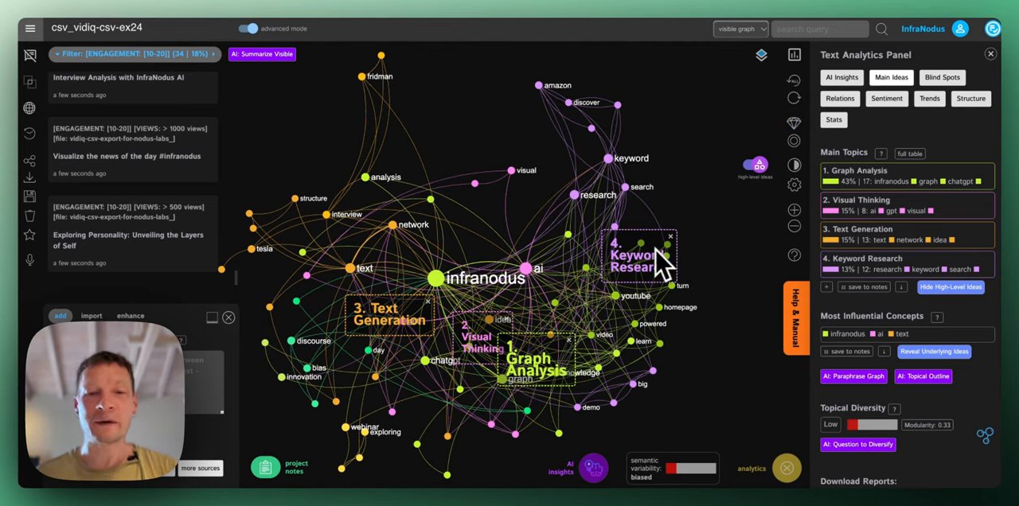
{"action": "mouse_move", "coordinate": [637, 386]}
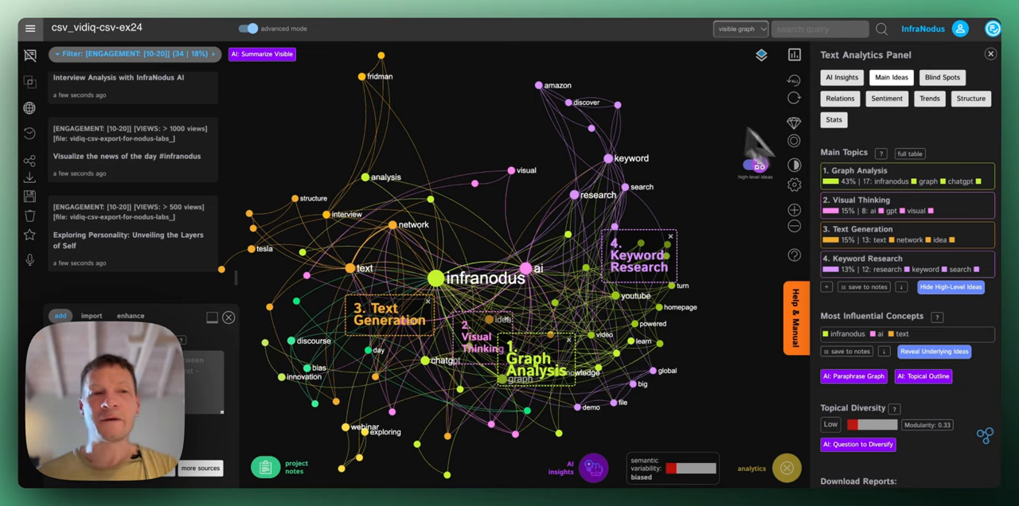
Search for the infranodus and ai nodes and hide them from the graph.
{"action": "left_click", "coordinate": [134, 54]}
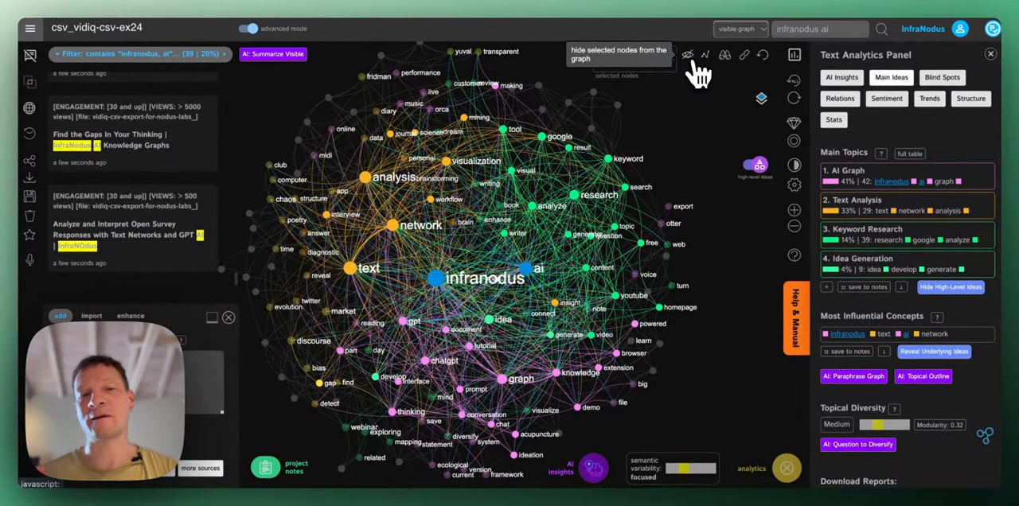
{"action": "left_click", "coordinate": [688, 54]}
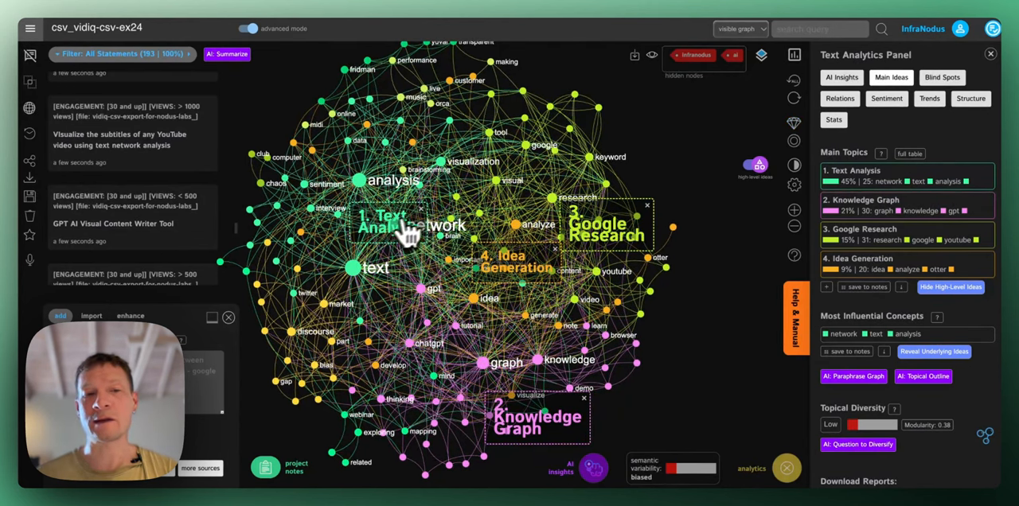
{"action": "mouse_move", "coordinate": [618, 254]}
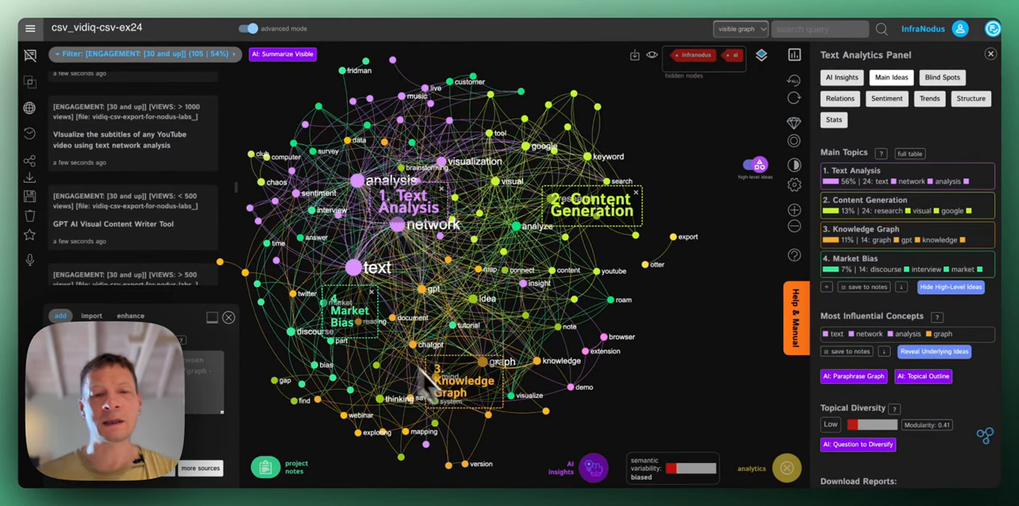
{"action": "mouse_move", "coordinate": [613, 236]}
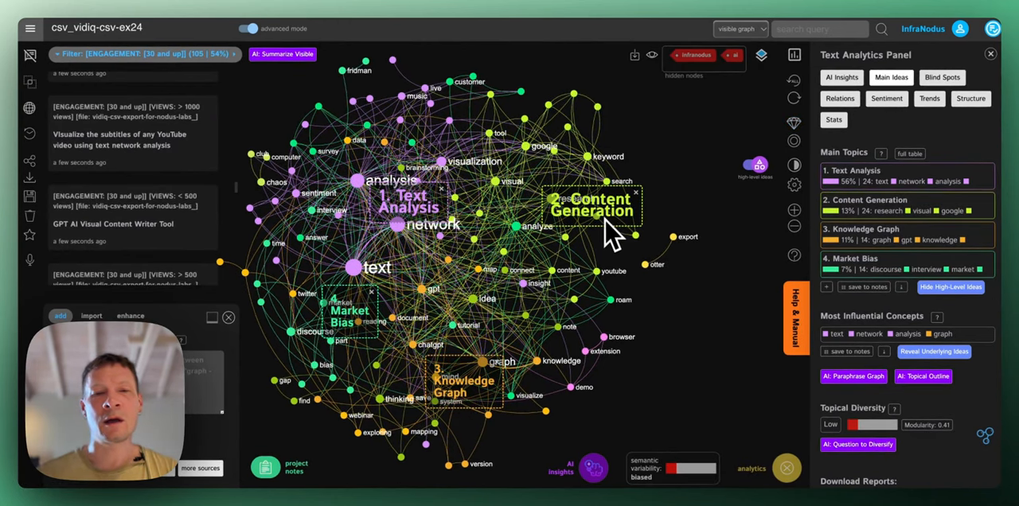
{"action": "mouse_move", "coordinate": [454, 226]}
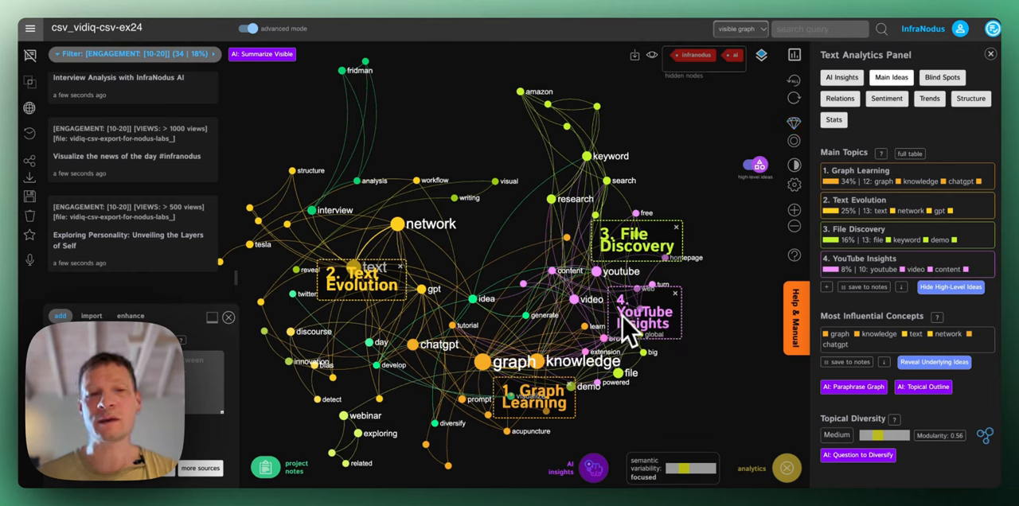
{"action": "mouse_move", "coordinate": [625, 236]}
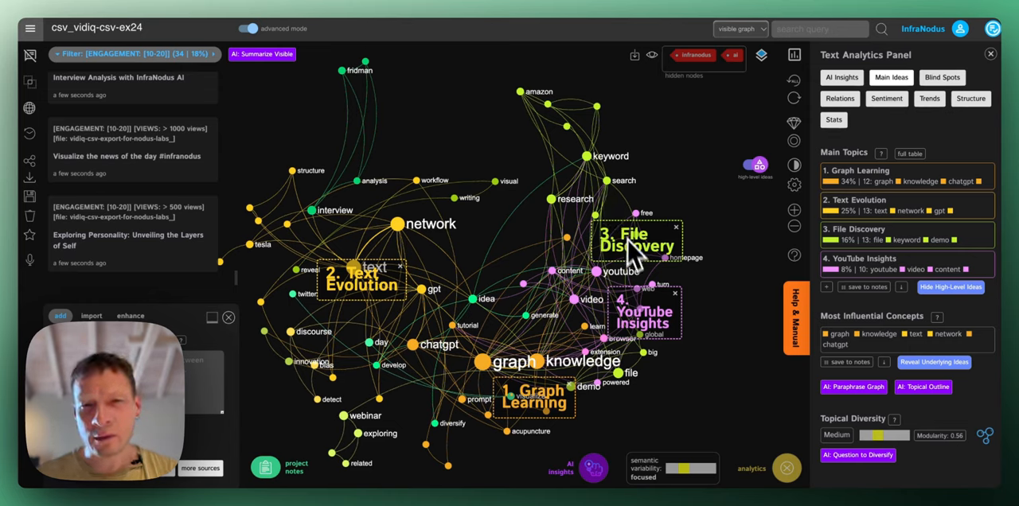
{"action": "mouse_move", "coordinate": [629, 255]}
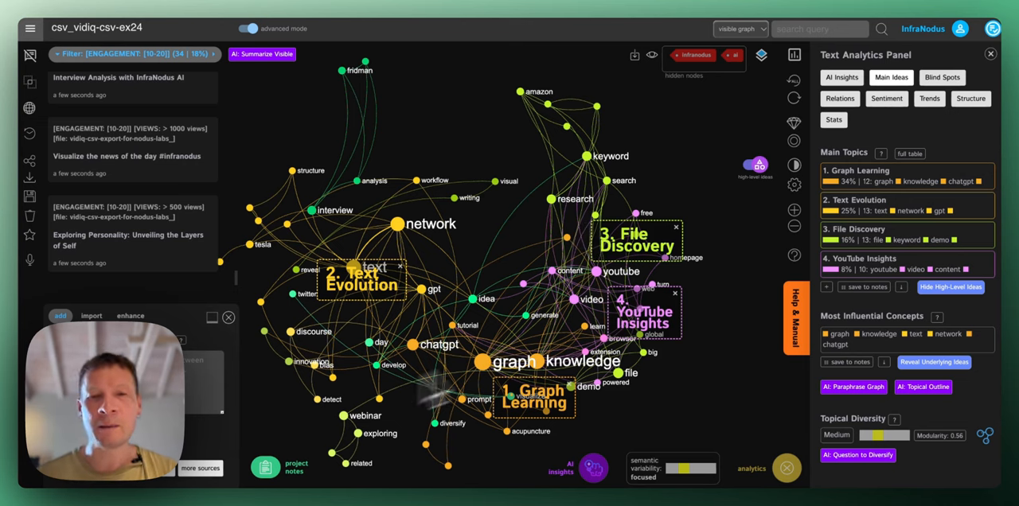
{"action": "mouse_move", "coordinate": [518, 363]}
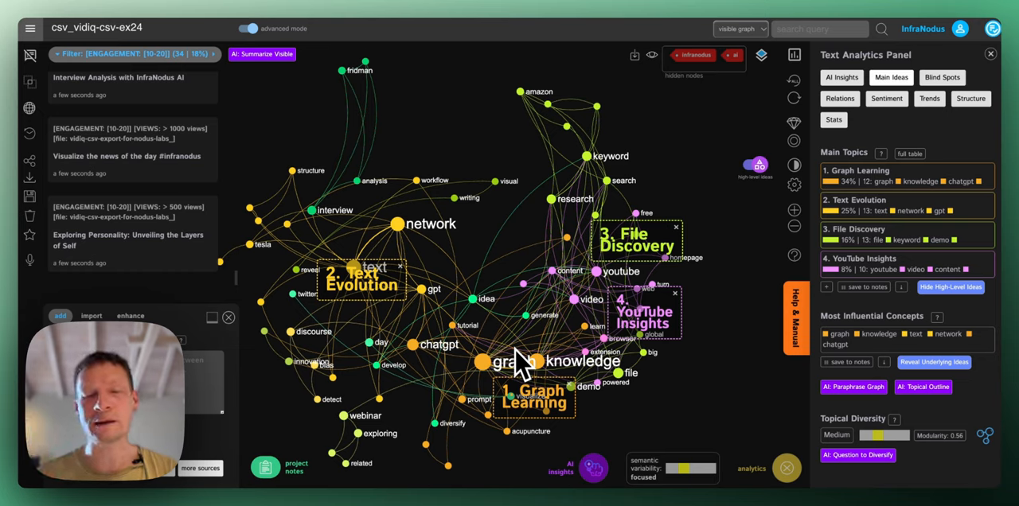
{"action": "mouse_move", "coordinate": [570, 438]}
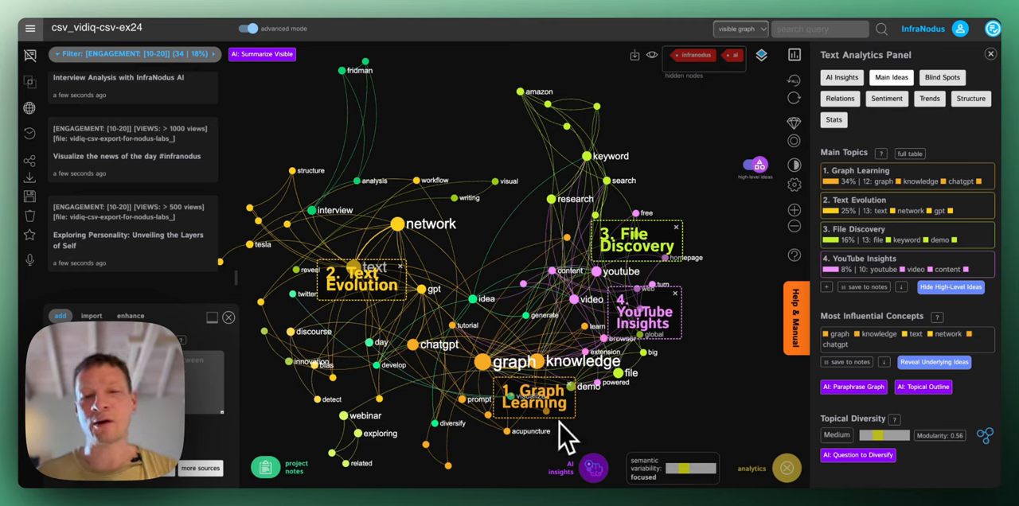
{"action": "mouse_move", "coordinate": [535, 427]}
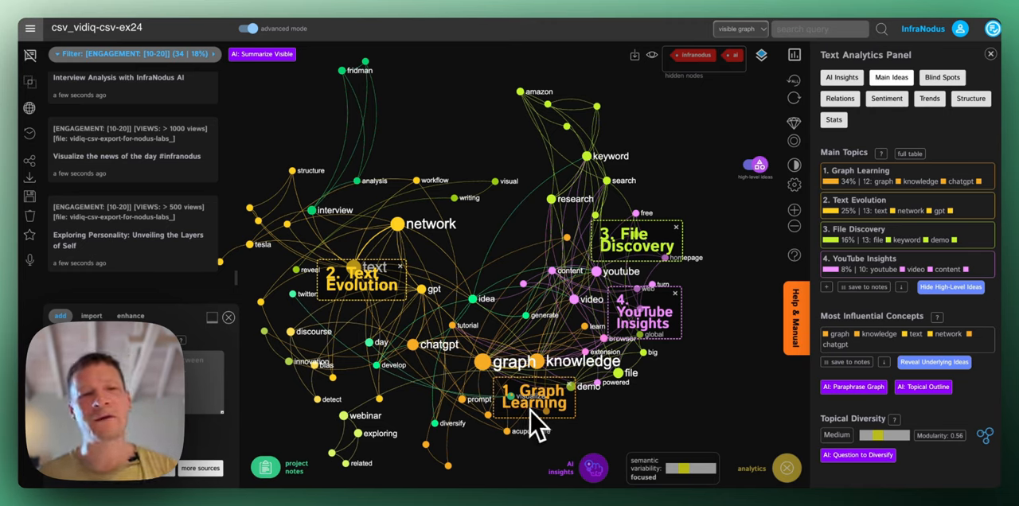
{"action": "mouse_move", "coordinate": [657, 338]}
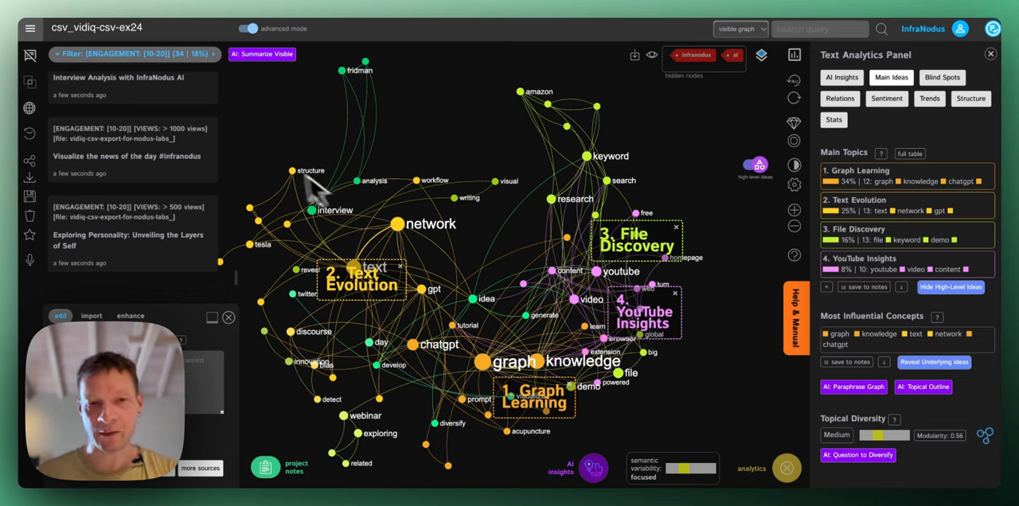
Filter the infranodus-free graph to videos with over 10000 views.
{"action": "left_click", "coordinate": [131, 54]}
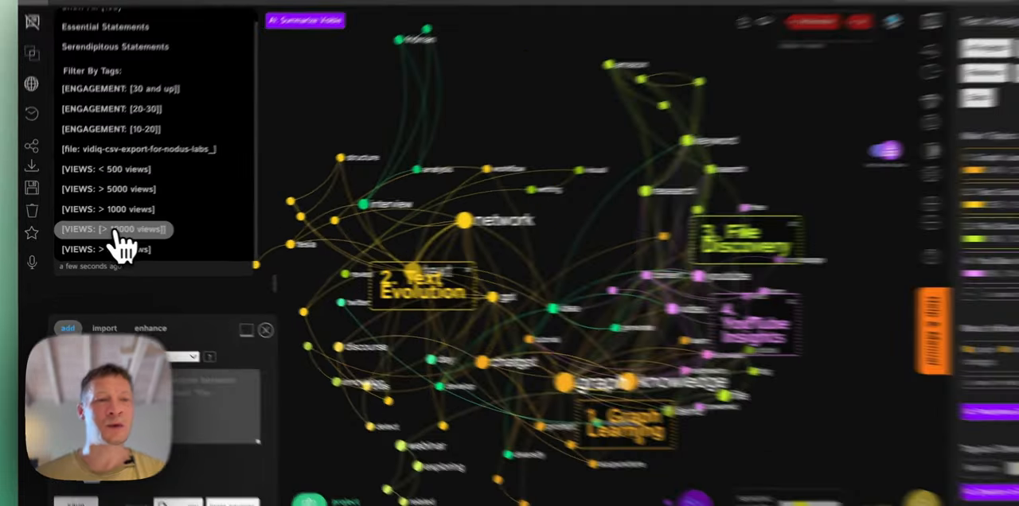
{"action": "left_click", "coordinate": [111, 229]}
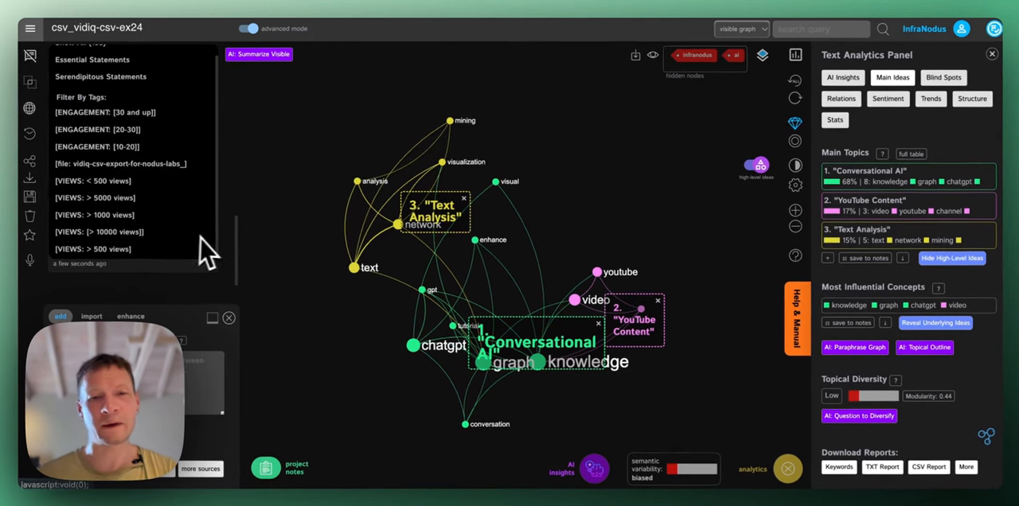
{"action": "left_click", "coordinate": [99, 233]}
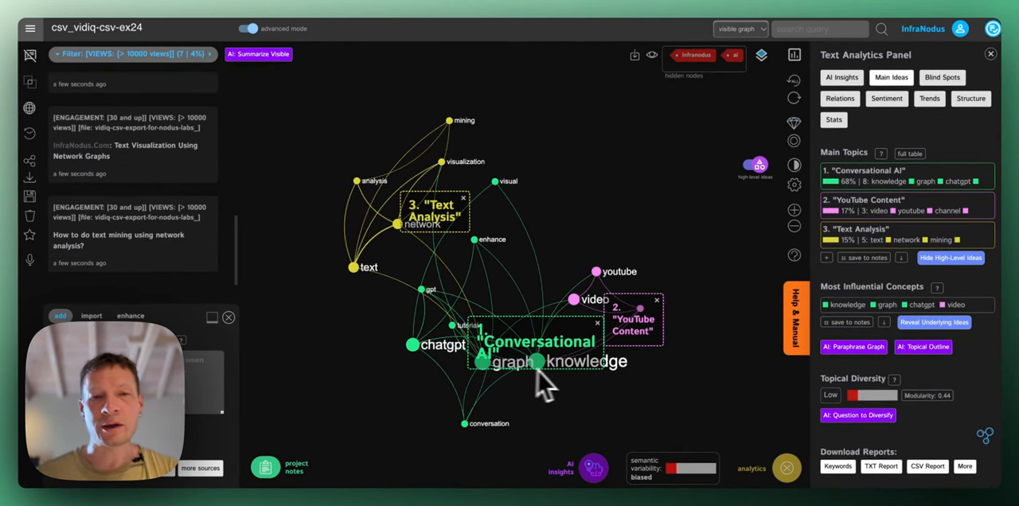
{"action": "mouse_move", "coordinate": [602, 322]}
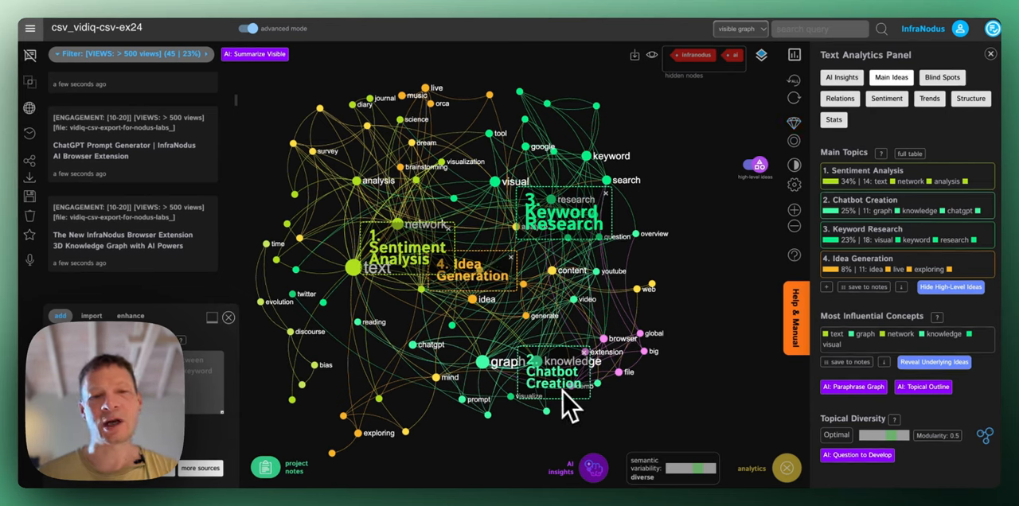
{"action": "mouse_move", "coordinate": [560, 263]}
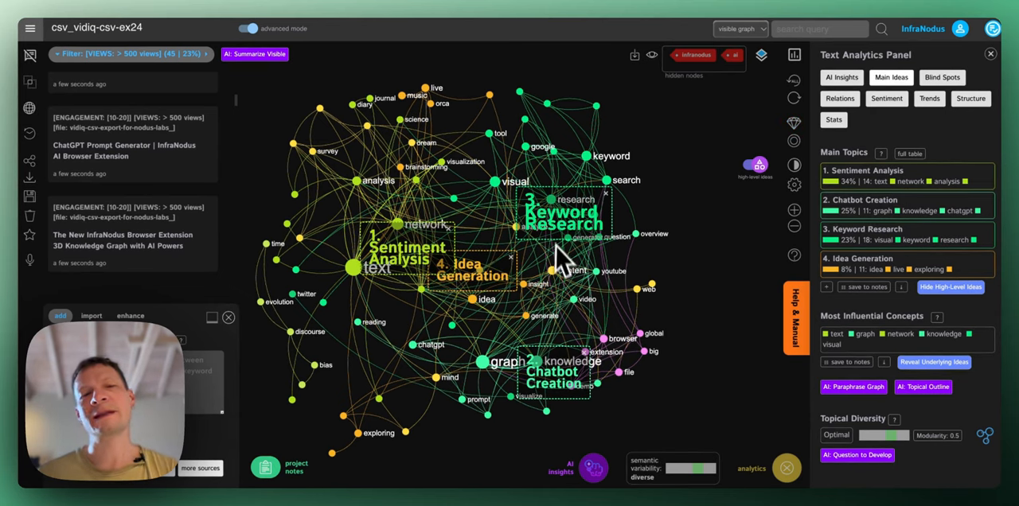
{"action": "mouse_move", "coordinate": [621, 255]}
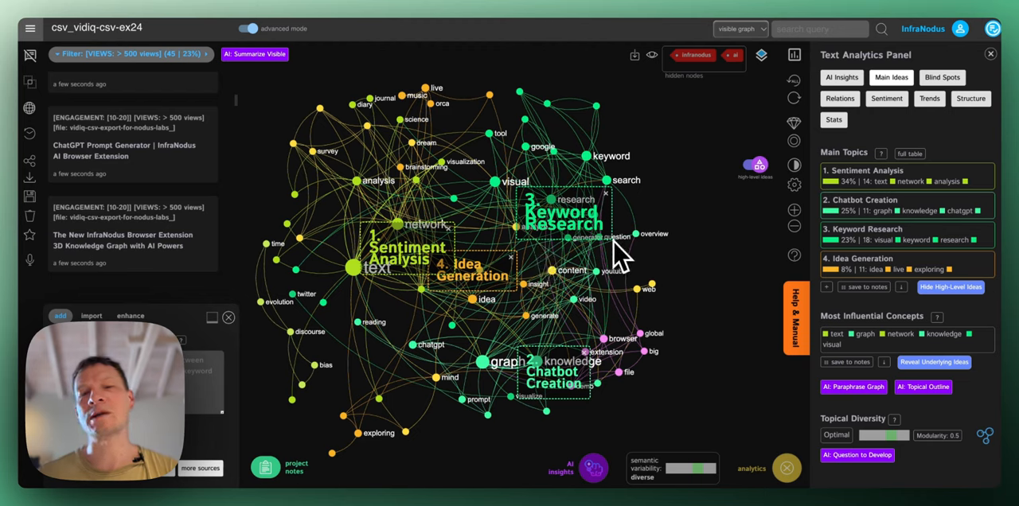
{"action": "mouse_move", "coordinate": [542, 283]}
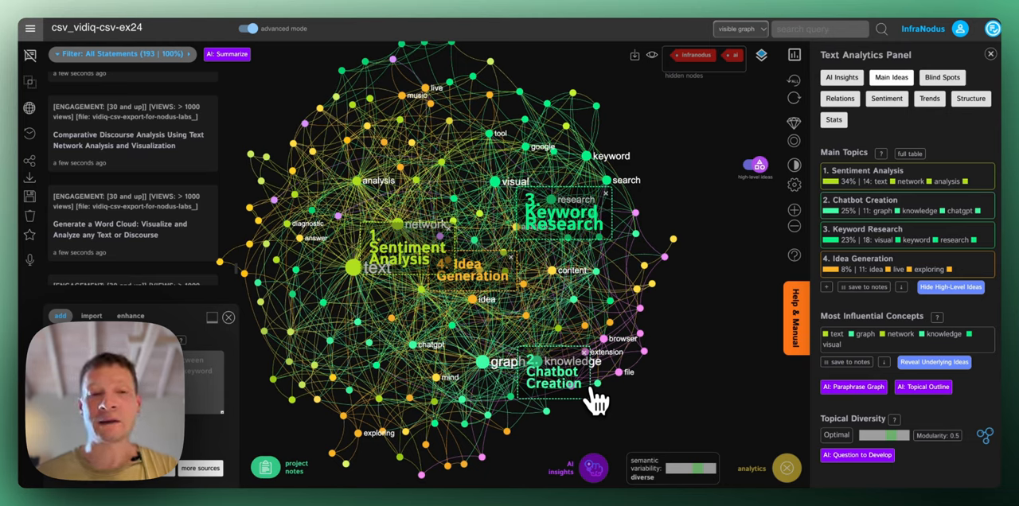
{"action": "mouse_move", "coordinate": [538, 373]}
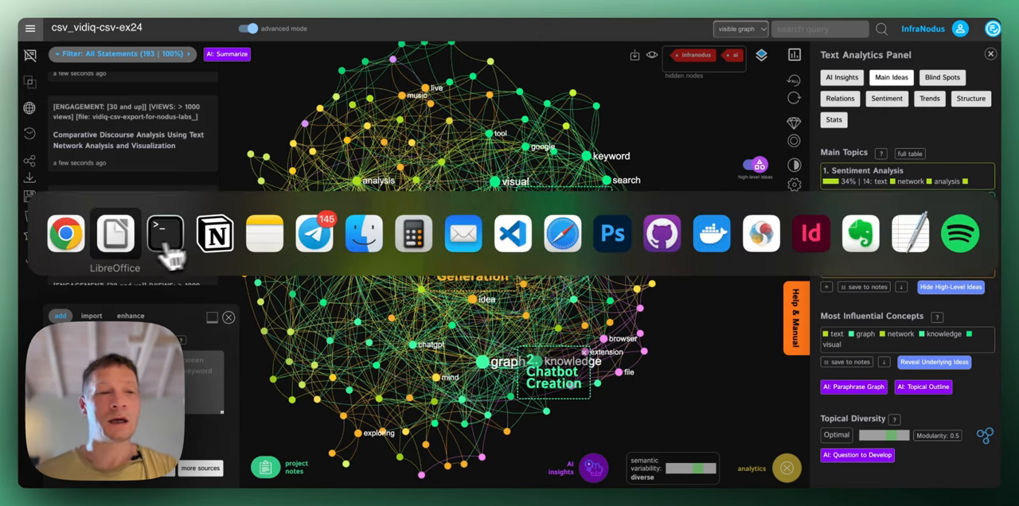
Switch to the YouTube video spreadsheet in LibreOffice Calc.
{"action": "left_click", "coordinate": [115, 232]}
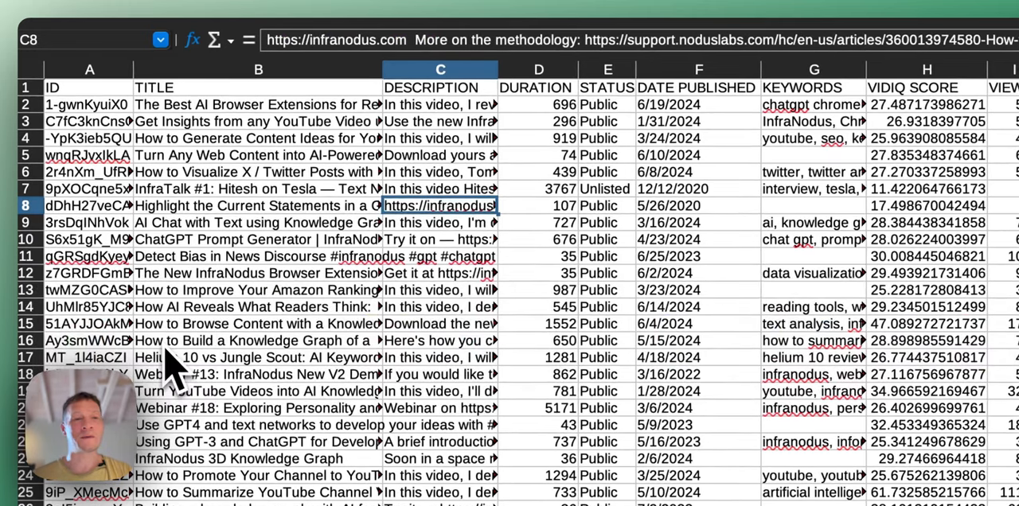